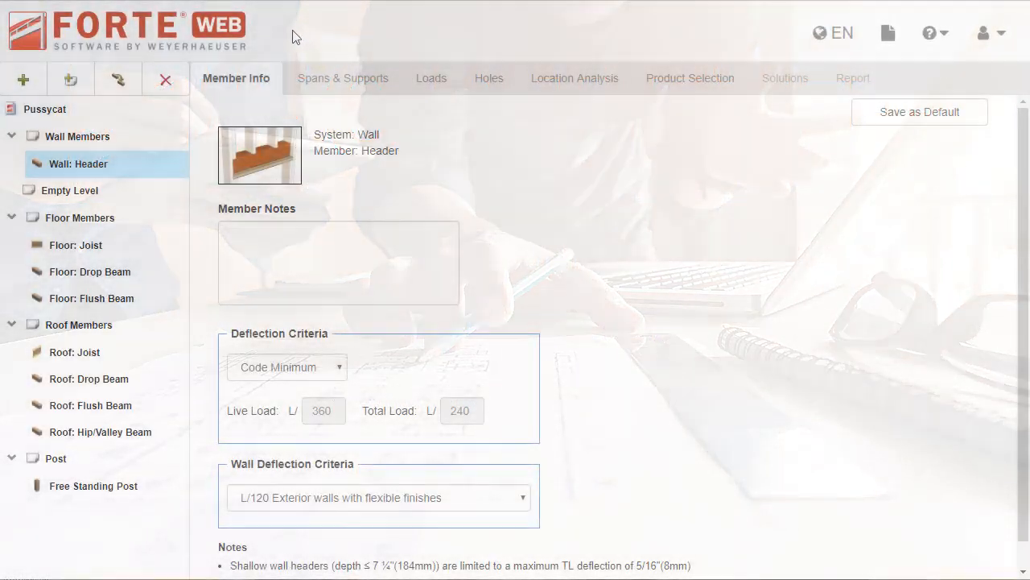
Add a new Wall: Stud member to the job from the Wall group
click(23, 79)
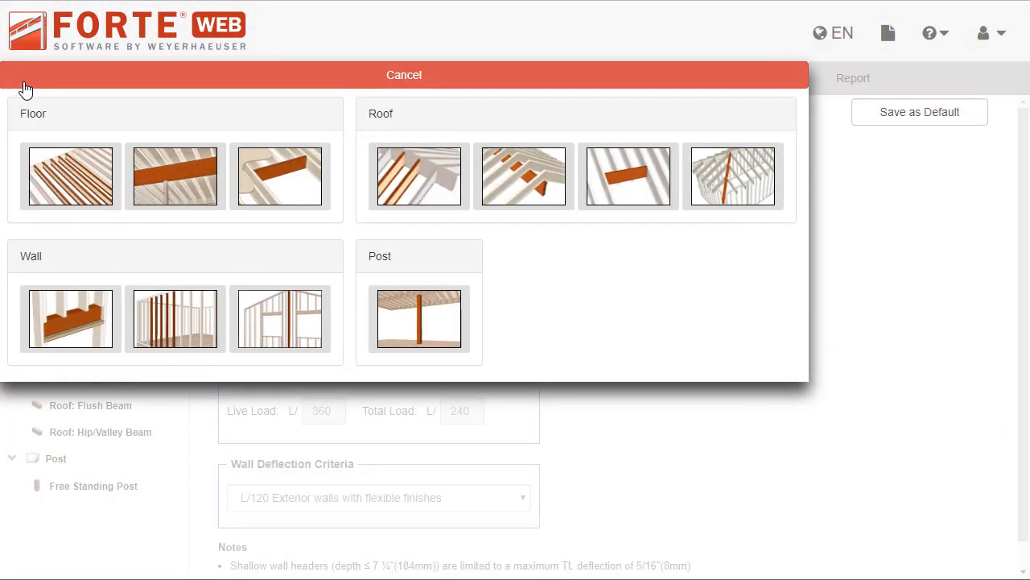
mouse_move(184, 320)
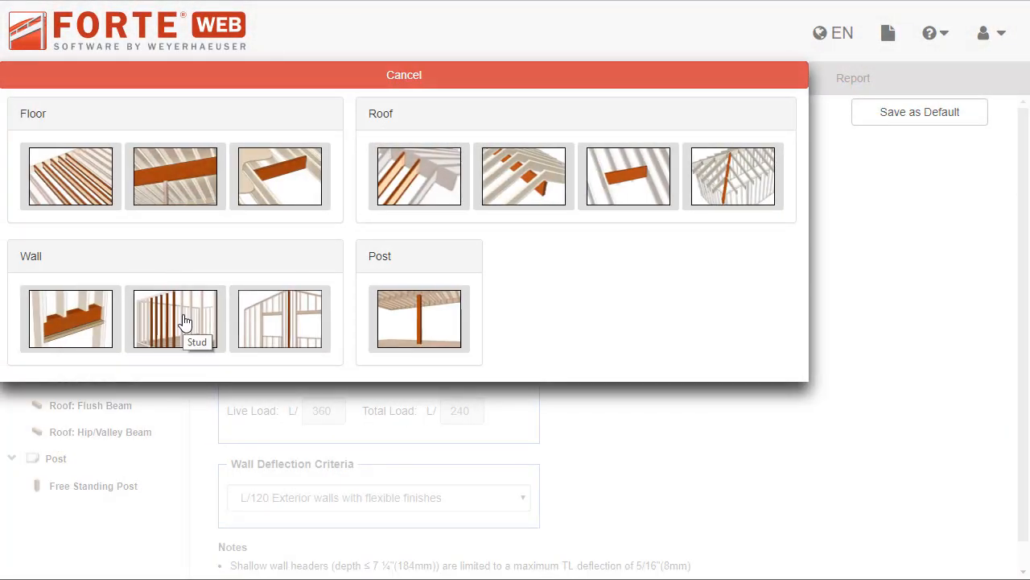
mouse_move(280, 319)
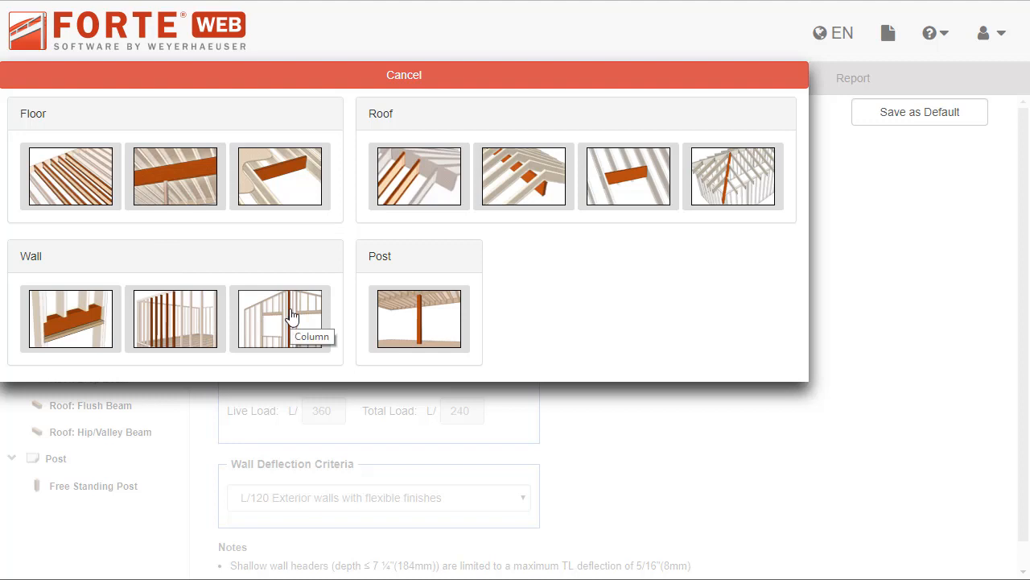
click(173, 319)
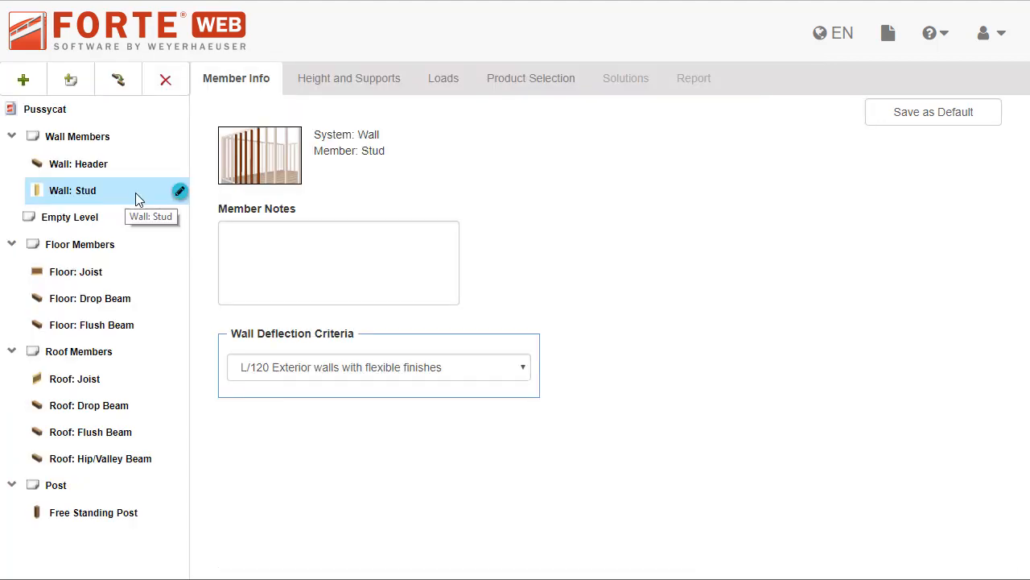
mouse_move(344, 103)
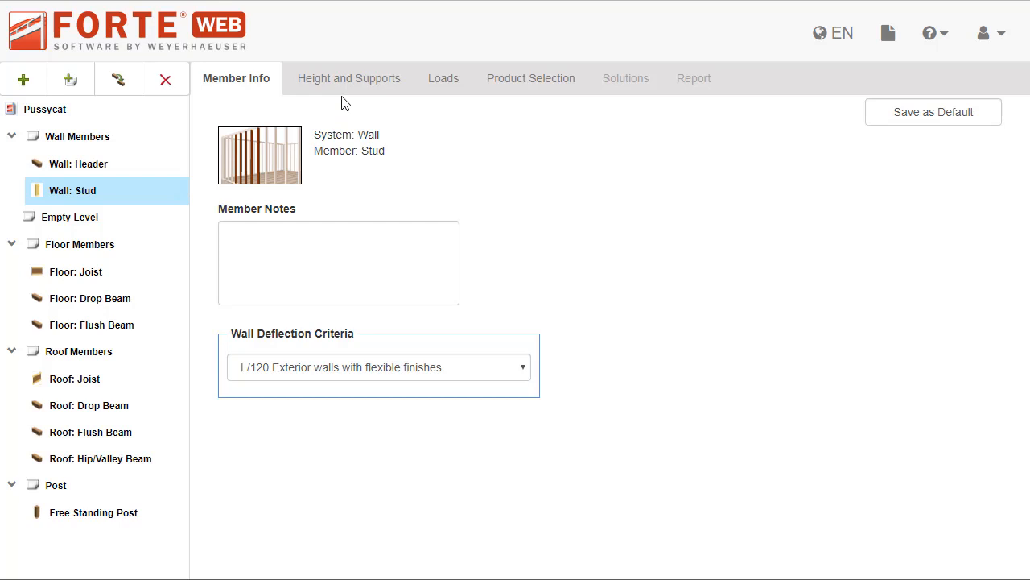
Set the stud wall height to 15' with a double 2X base plate and fire-blocking bracing
click(348, 78)
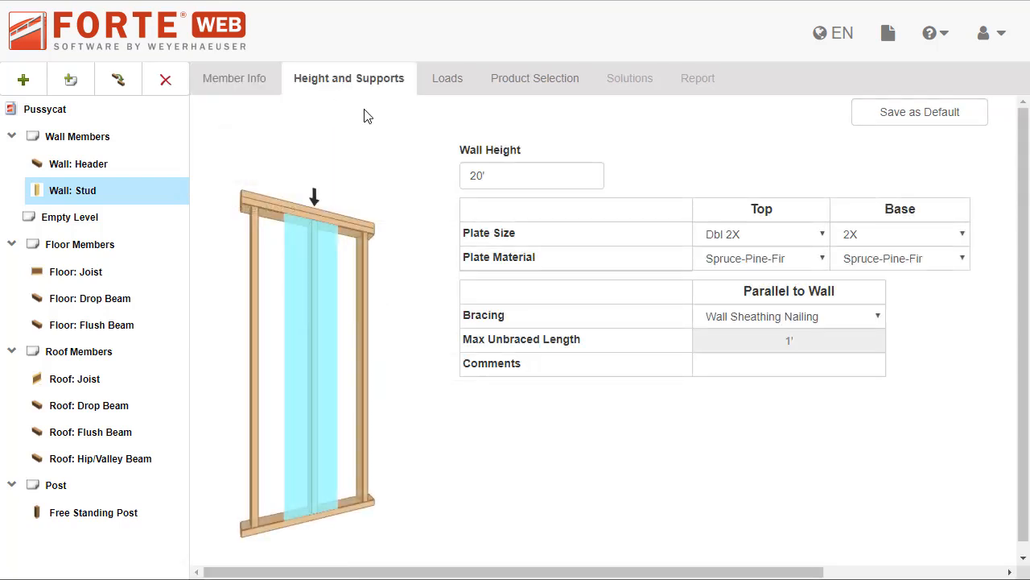
triple_click(532, 176)
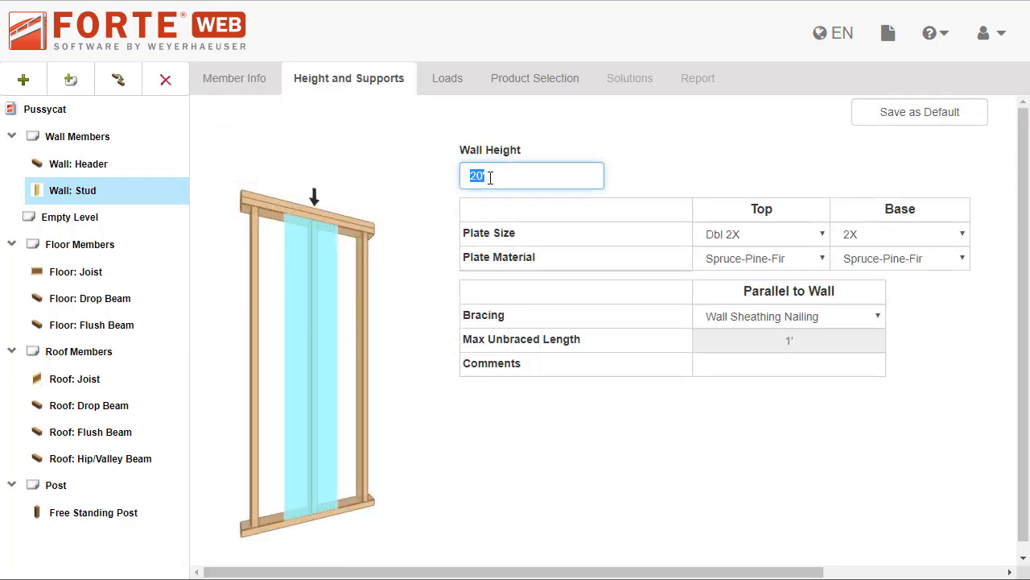
text(15')
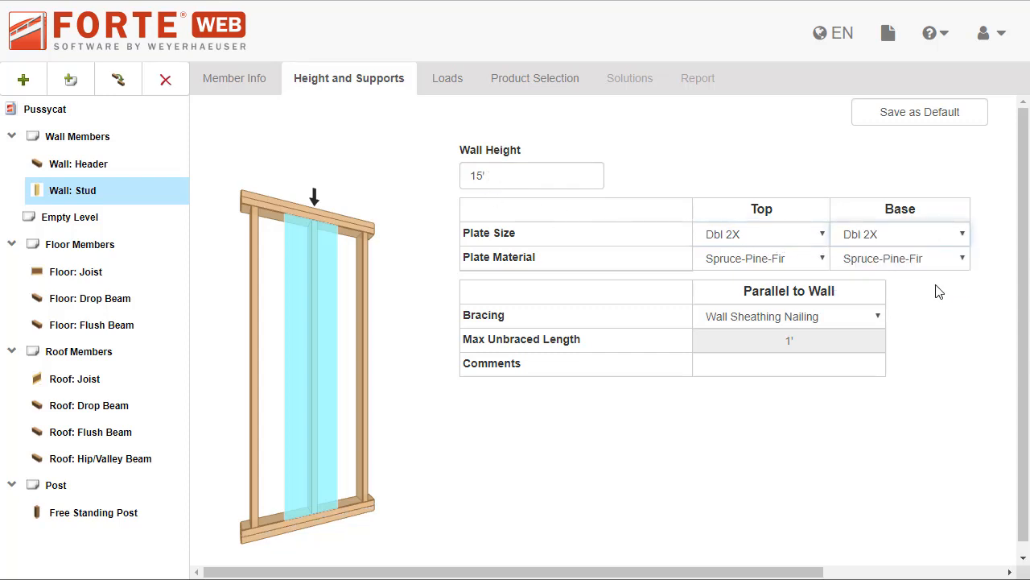
click(876, 314)
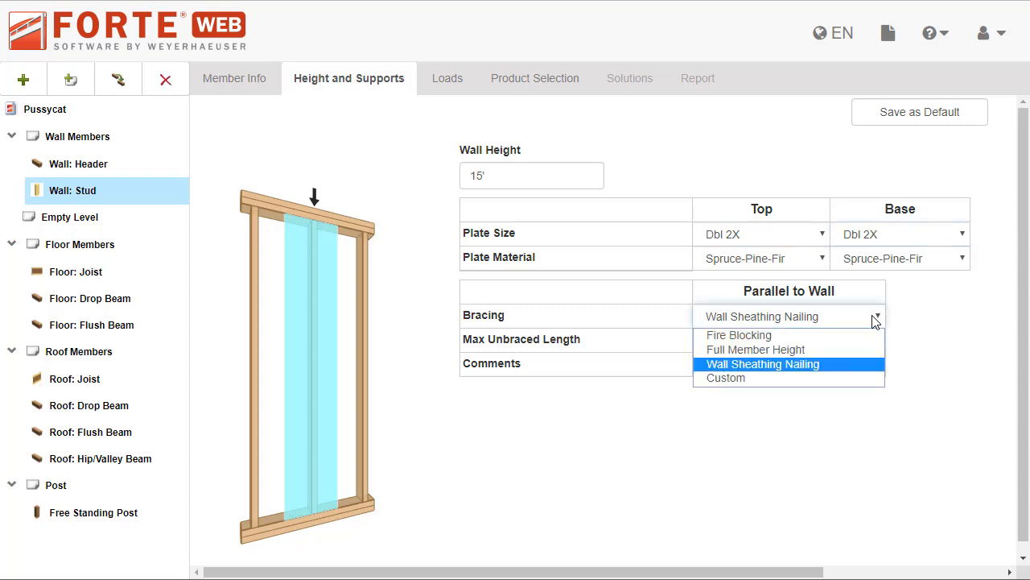
click(737, 335)
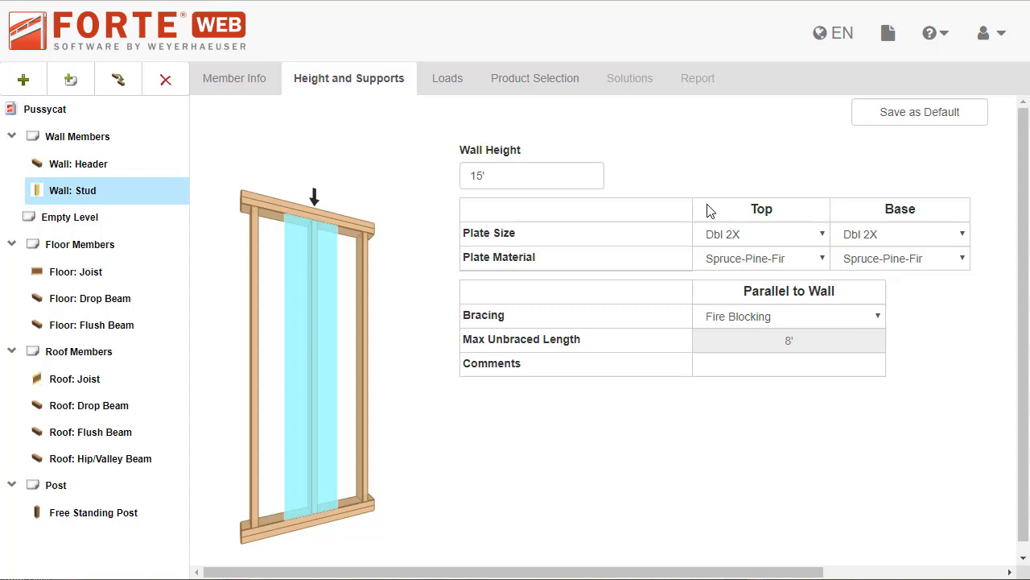
click(441, 77)
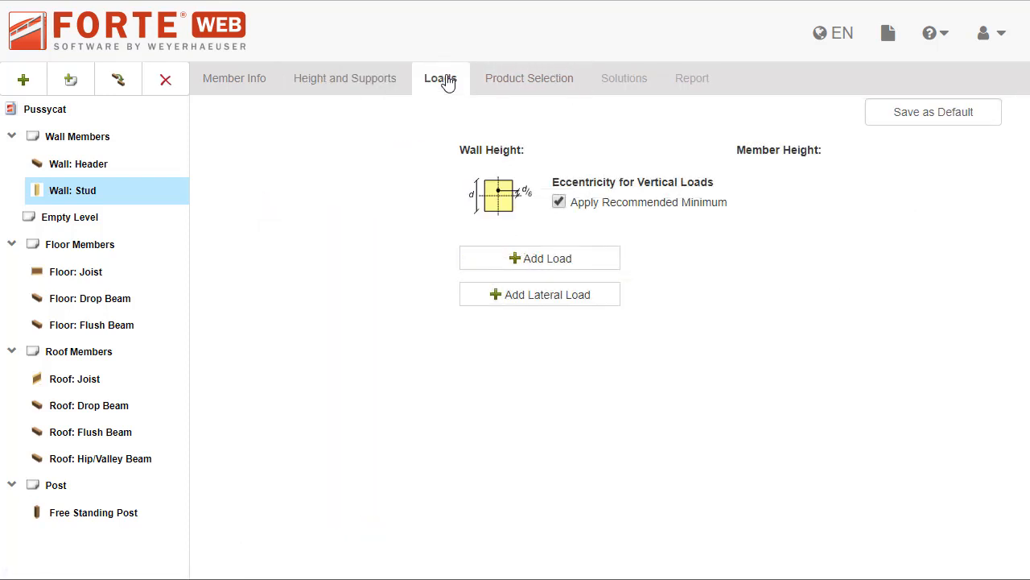
Add a uniform lateral wind load to the stud and show the job summary of all members
click(540, 258)
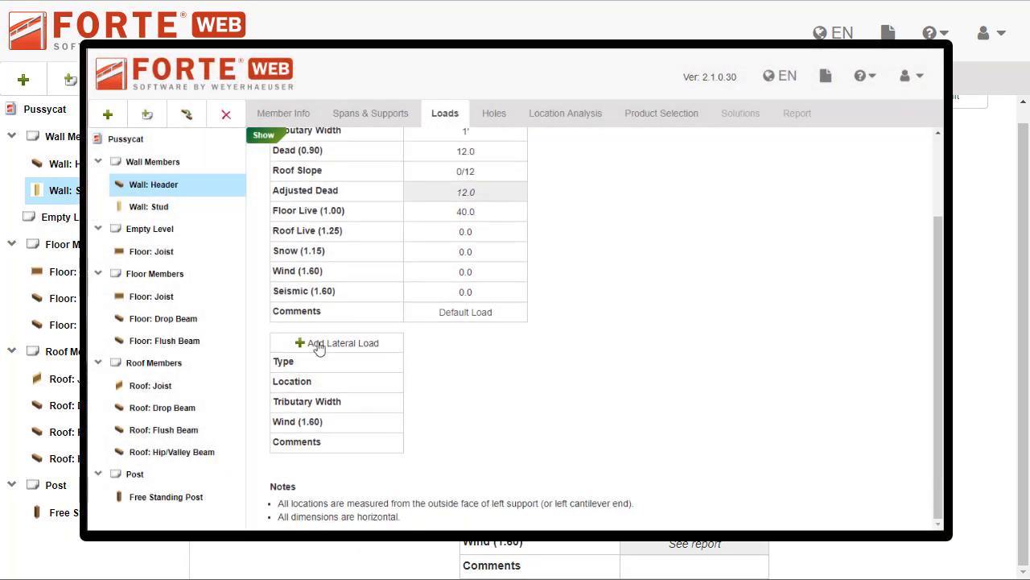
click(338, 341)
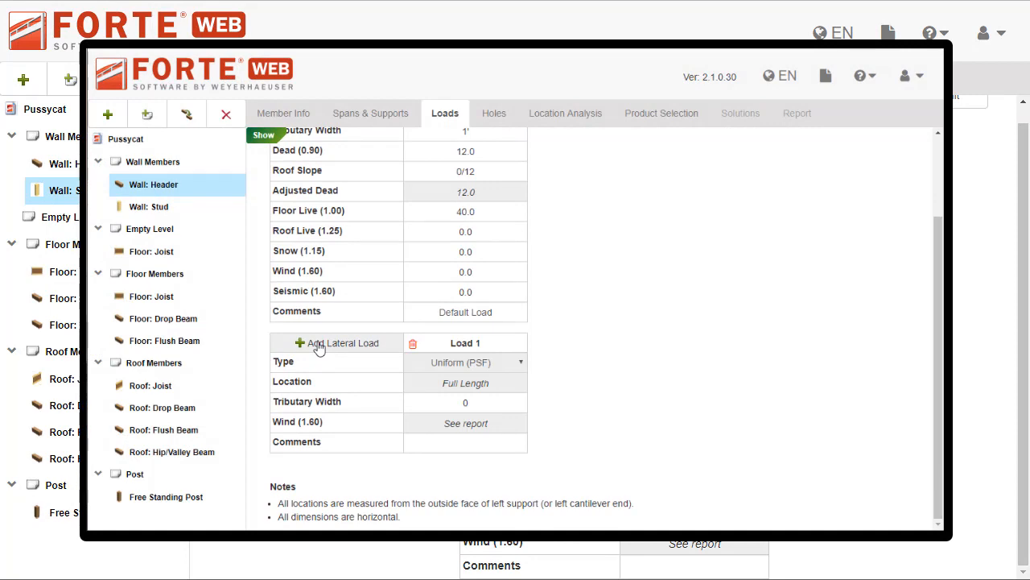
click(148, 206)
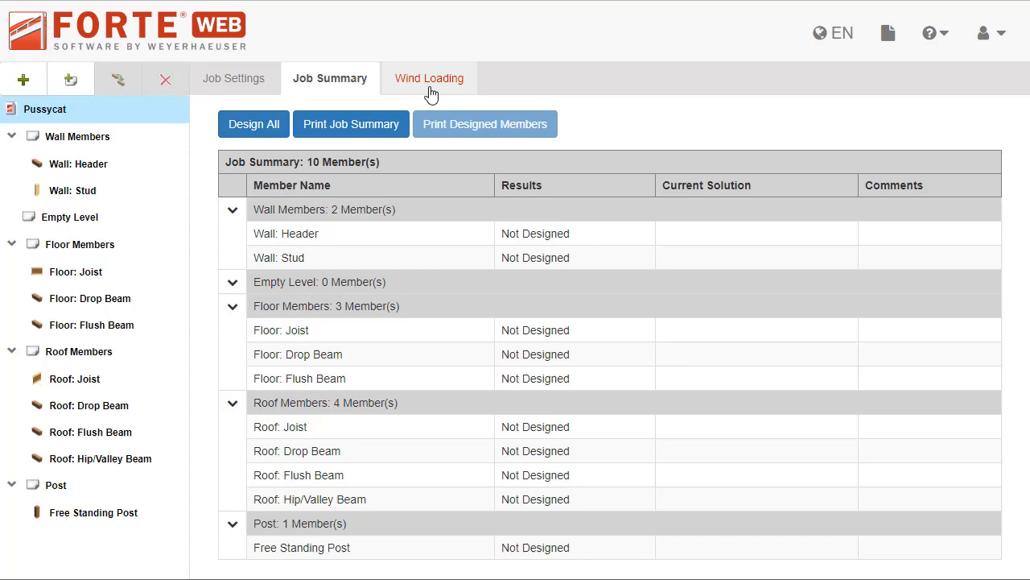
Set the wall level's mean roof height for wind loading to 25' and return to the Wall: Stud
click(428, 78)
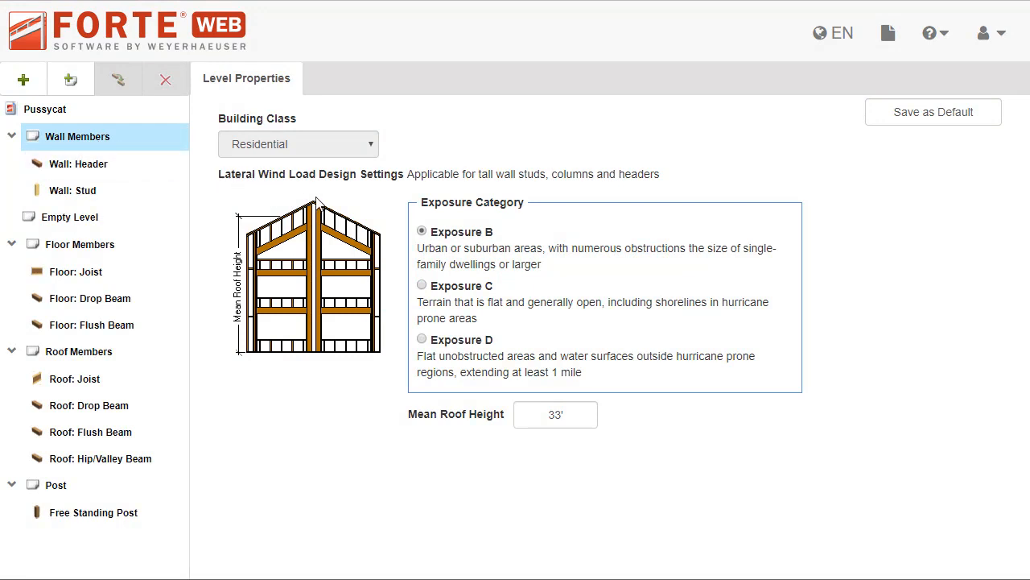
mouse_move(531, 404)
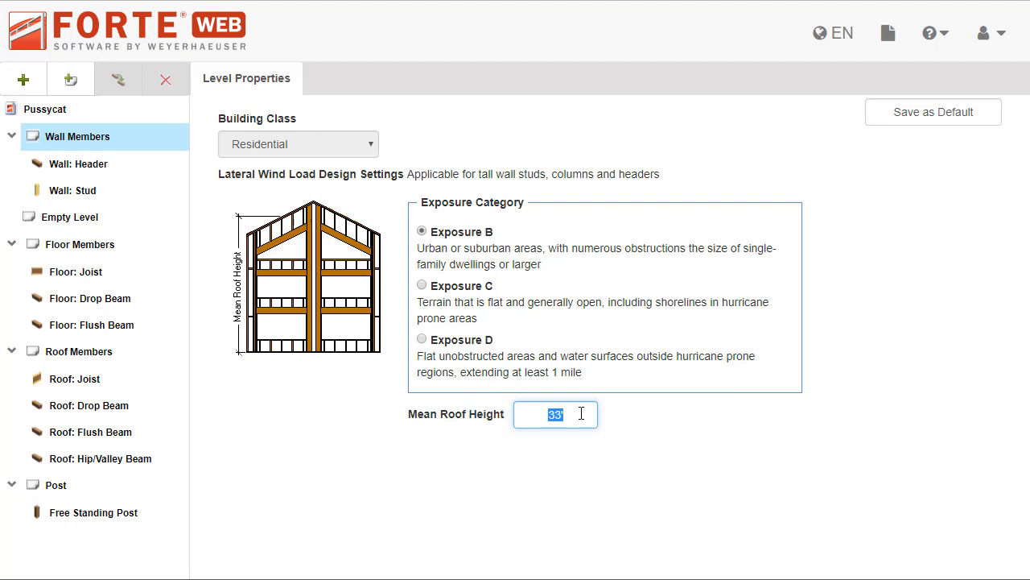
text(25')
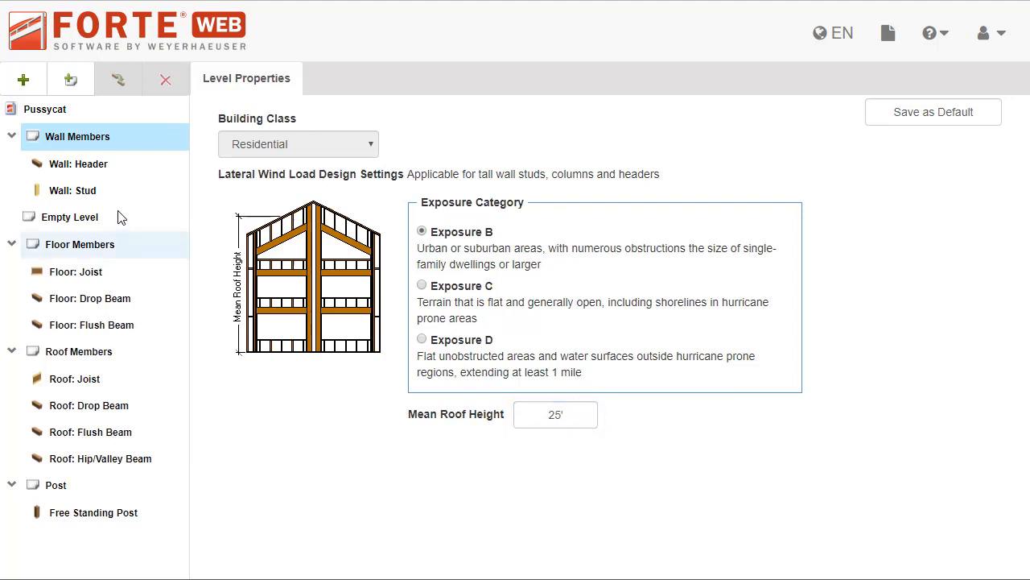
click(74, 190)
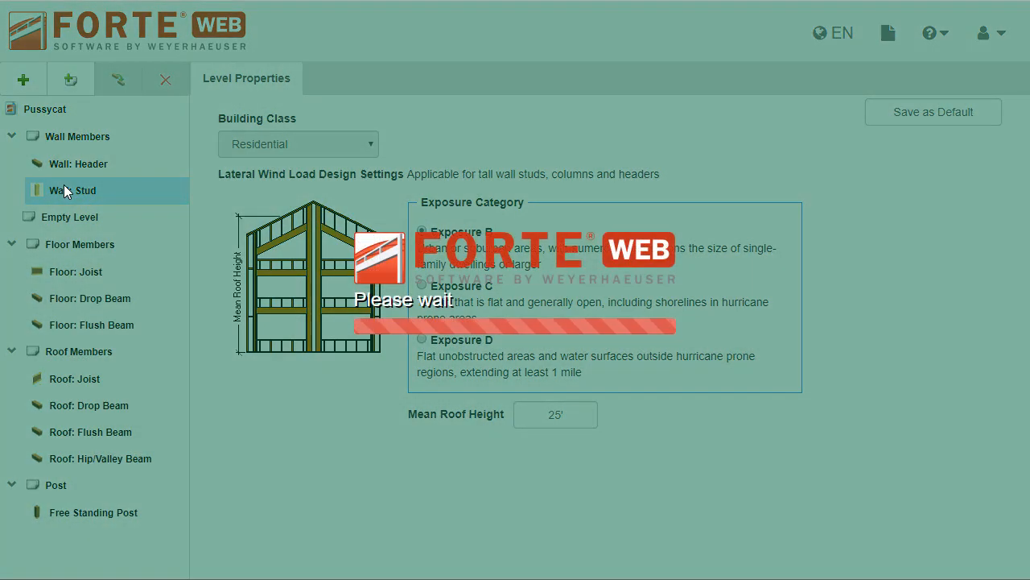
Design the stud as a passing 1 1/2" x 3 1/2" 1.6E TimberStrand LSL and show its member report
click(74, 190)
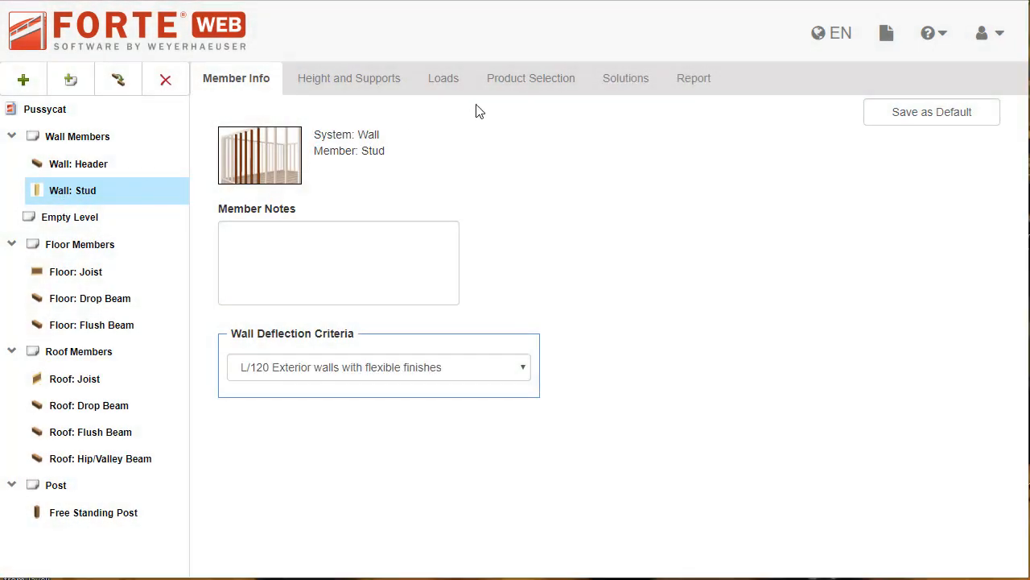
click(532, 78)
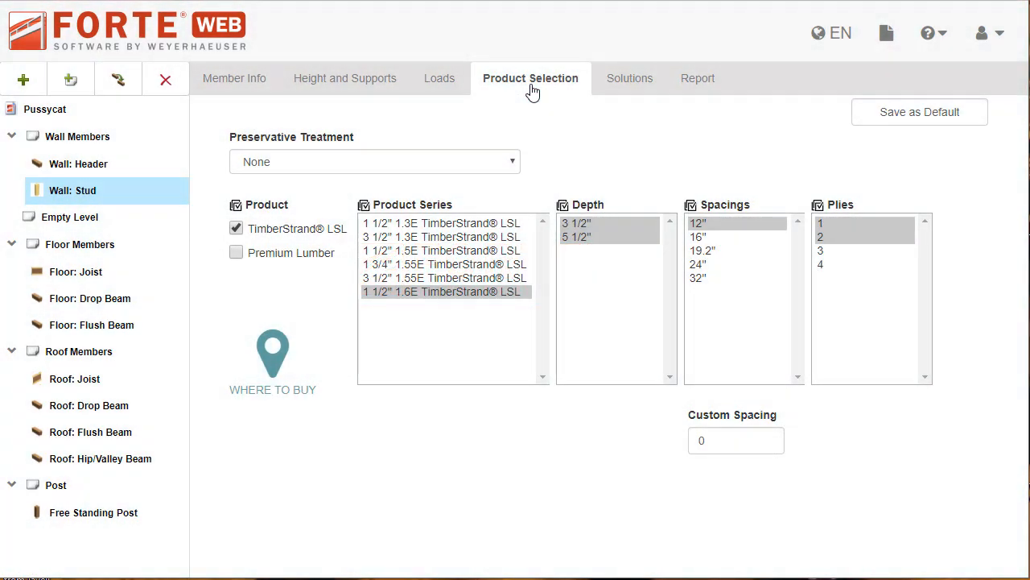
click(625, 77)
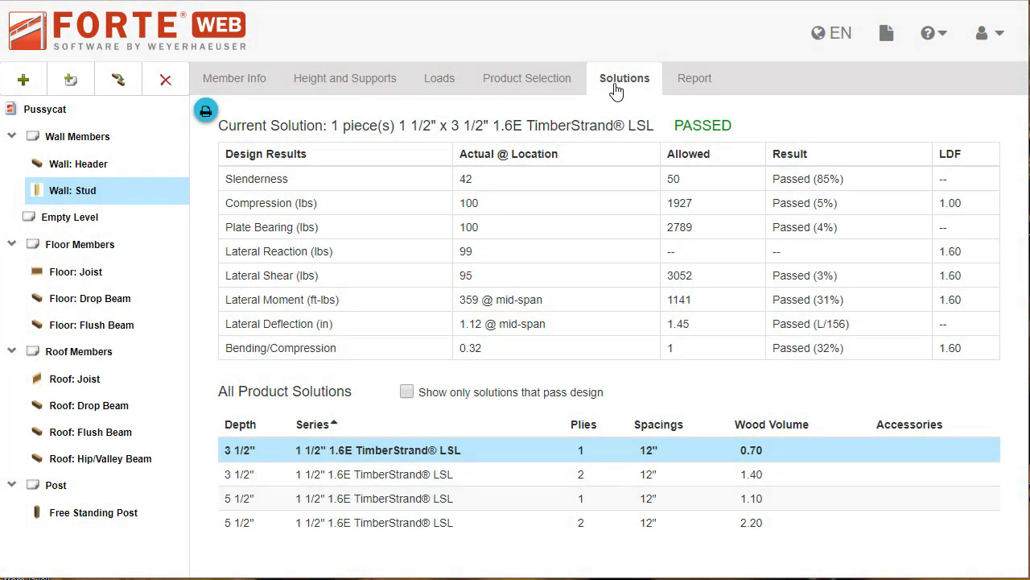
click(690, 78)
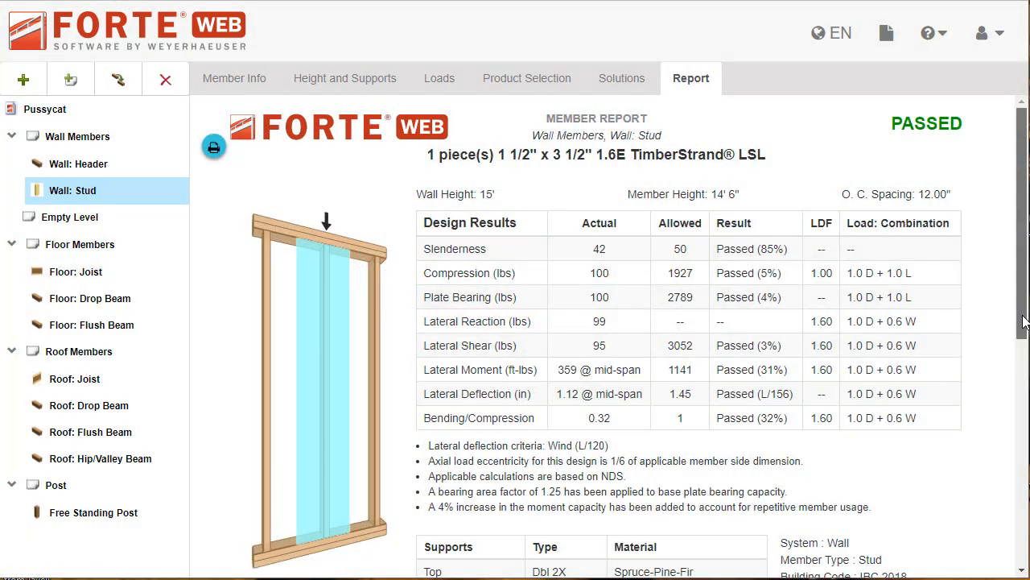
scroll(down, 3)
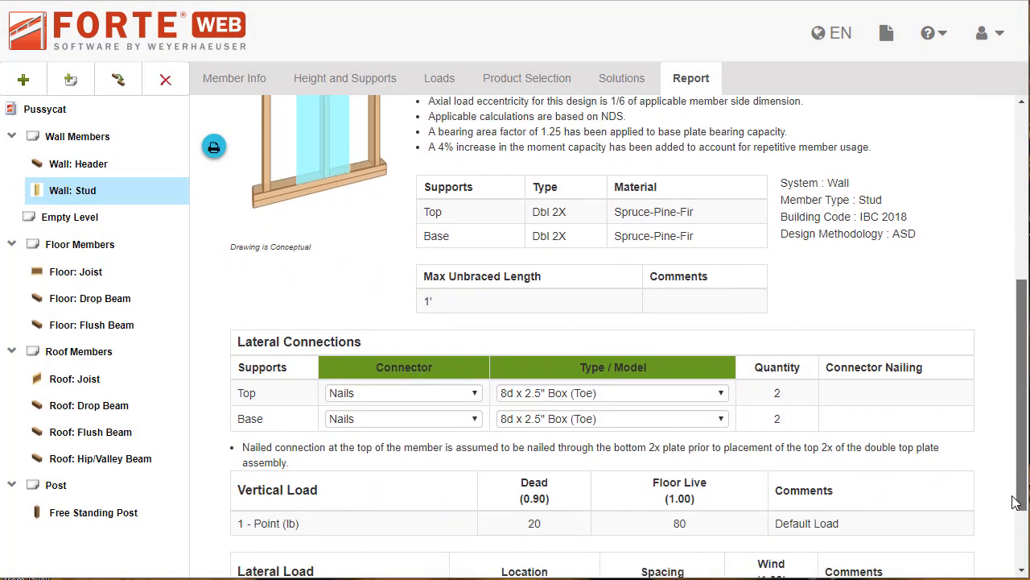
scroll(down, 3)
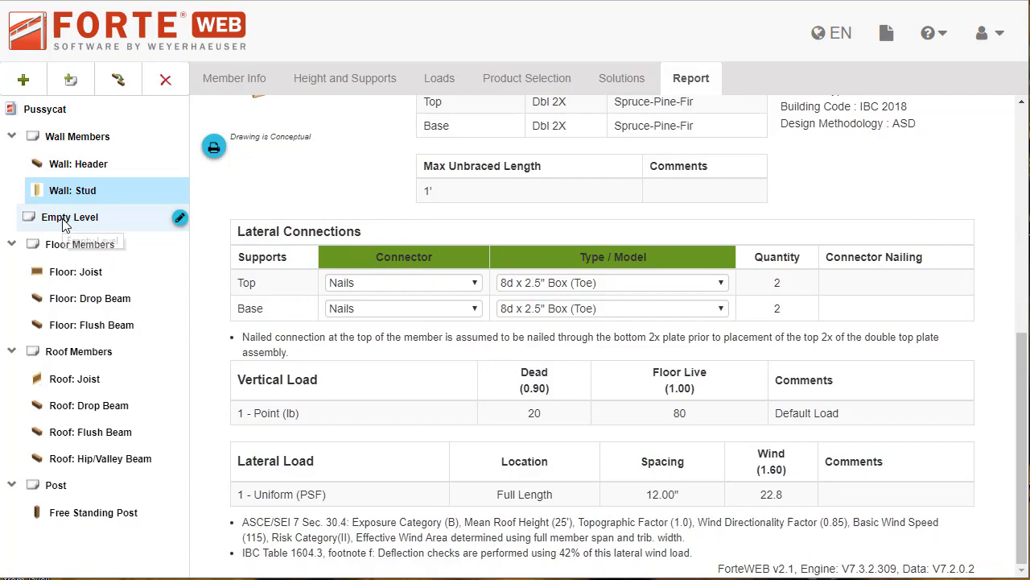
click(69, 216)
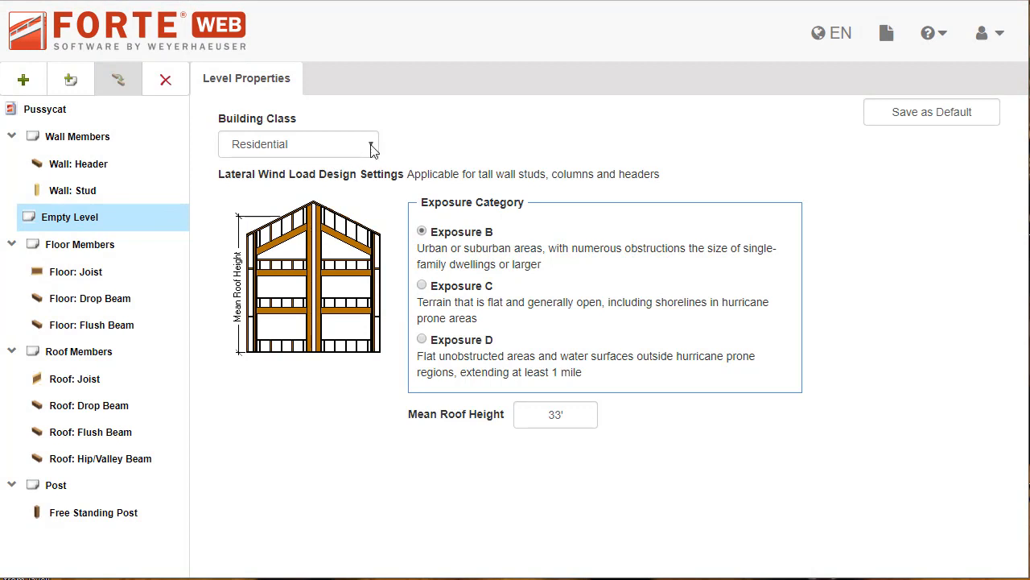
Set the empty level's building class to Commercial and start adding a new member
click(370, 145)
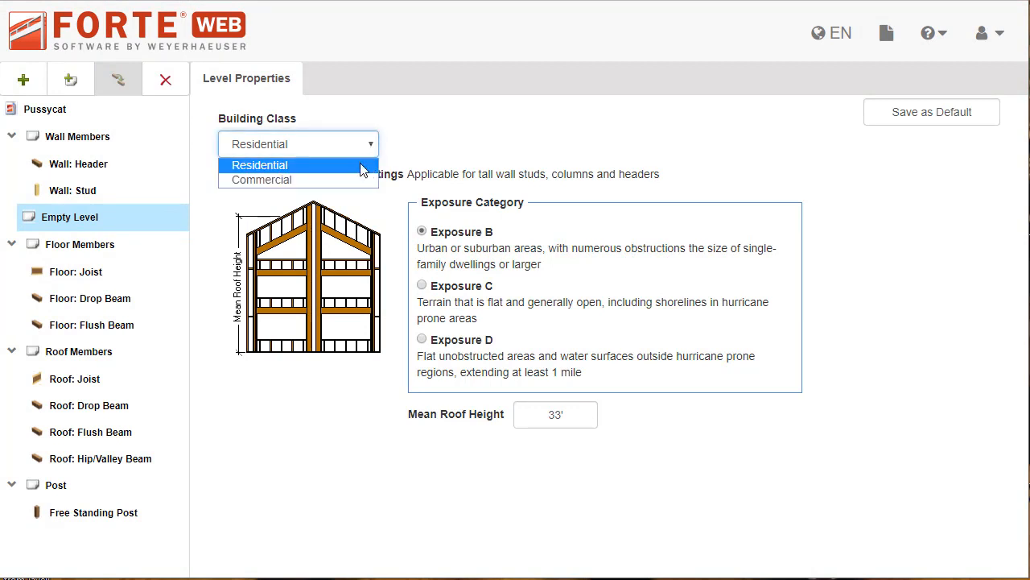
click(261, 180)
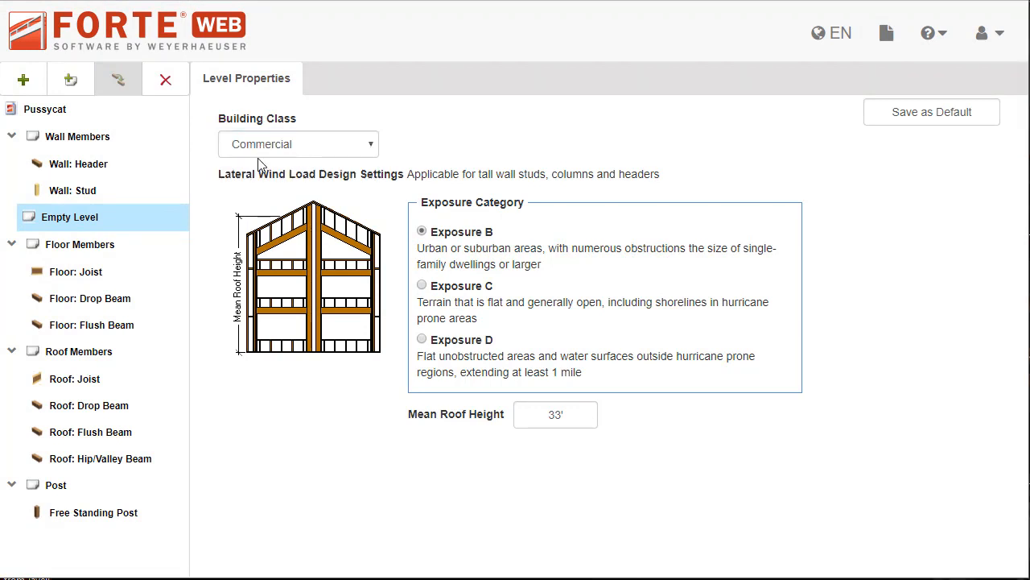
click(22, 79)
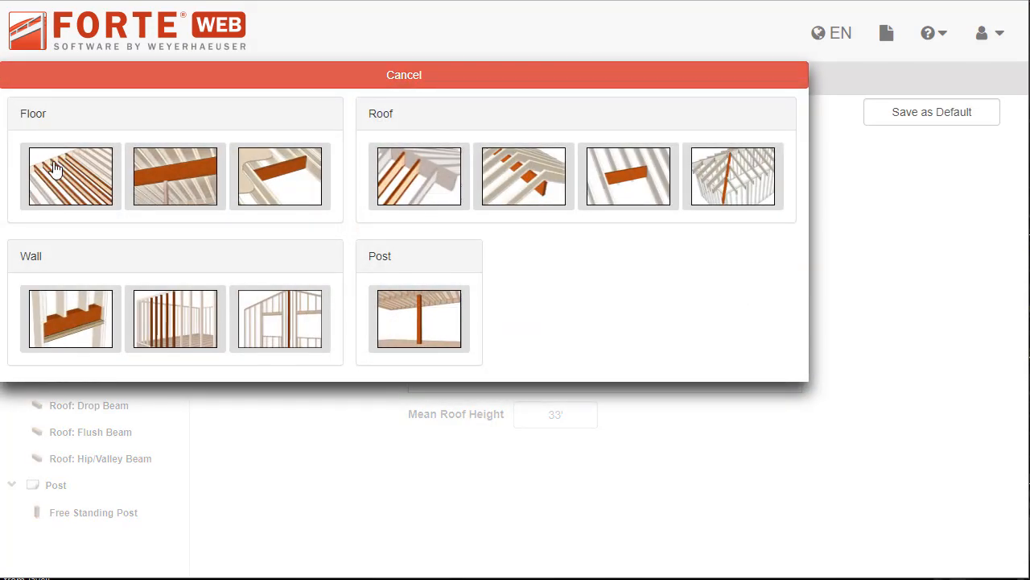
Add a floor joist with a 2000 lb concentrated floor live load combined with the uniform loads
click(71, 175)
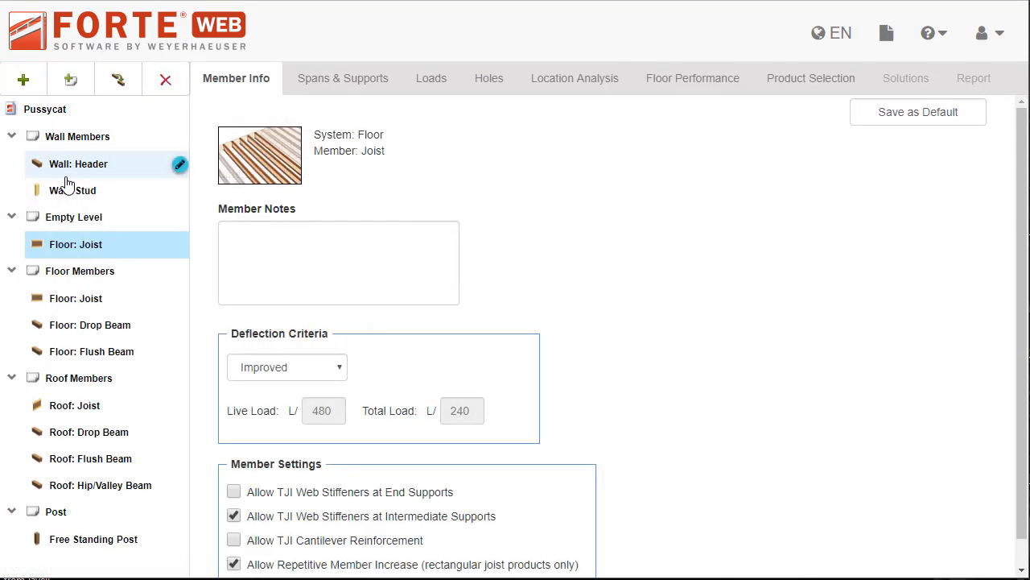
click(428, 78)
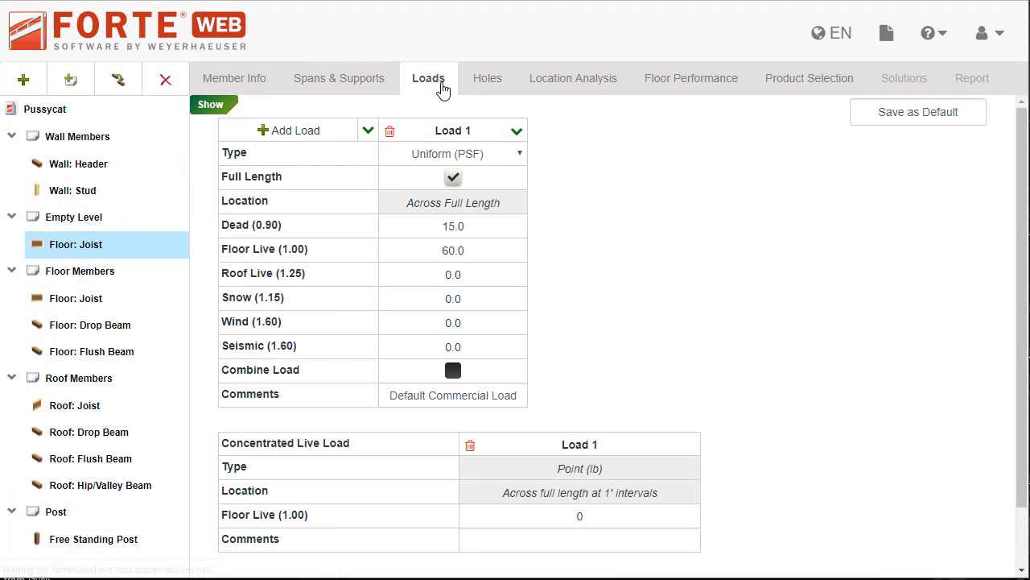
scroll(down, 3)
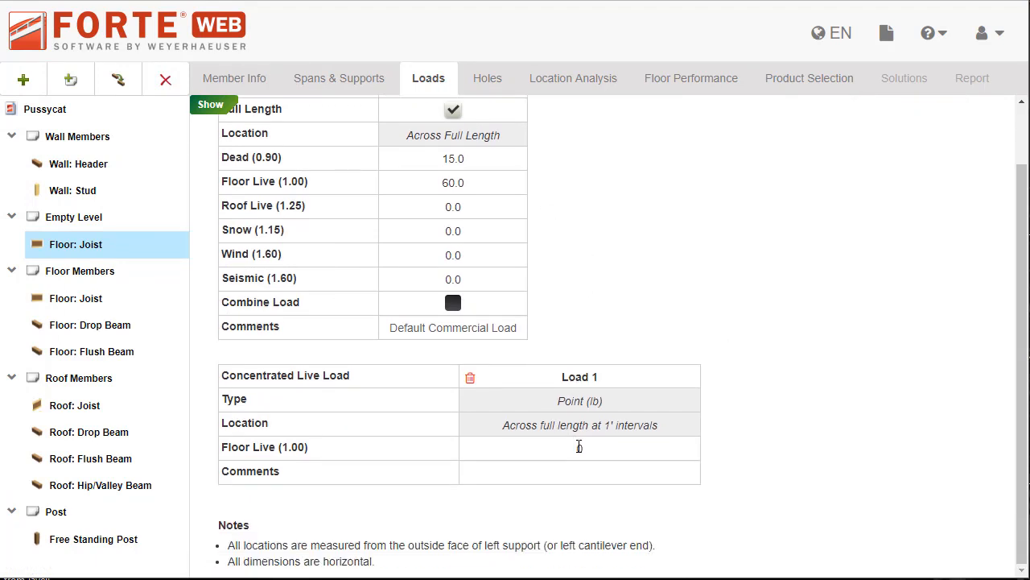
text(200)
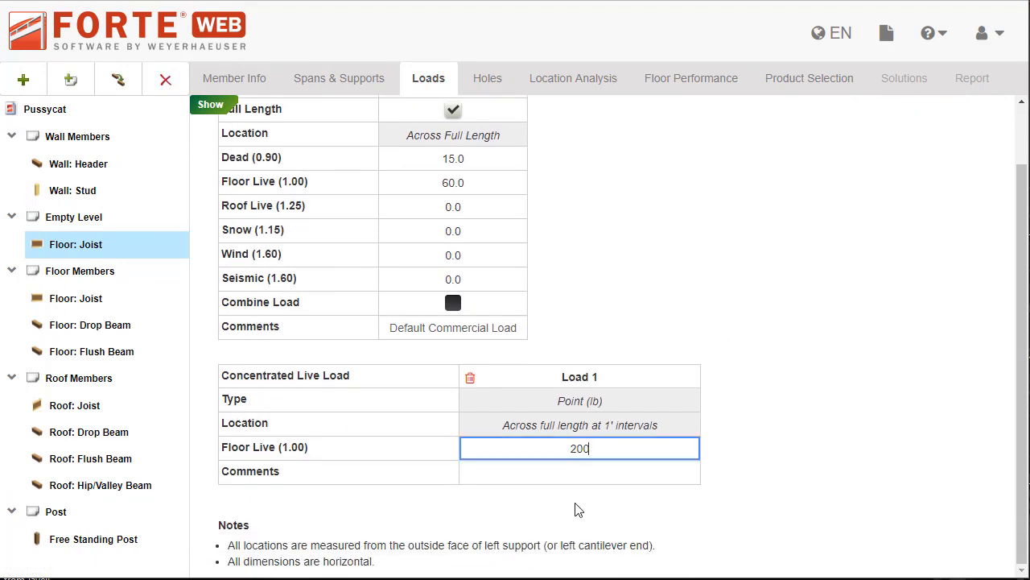
key(Tab)
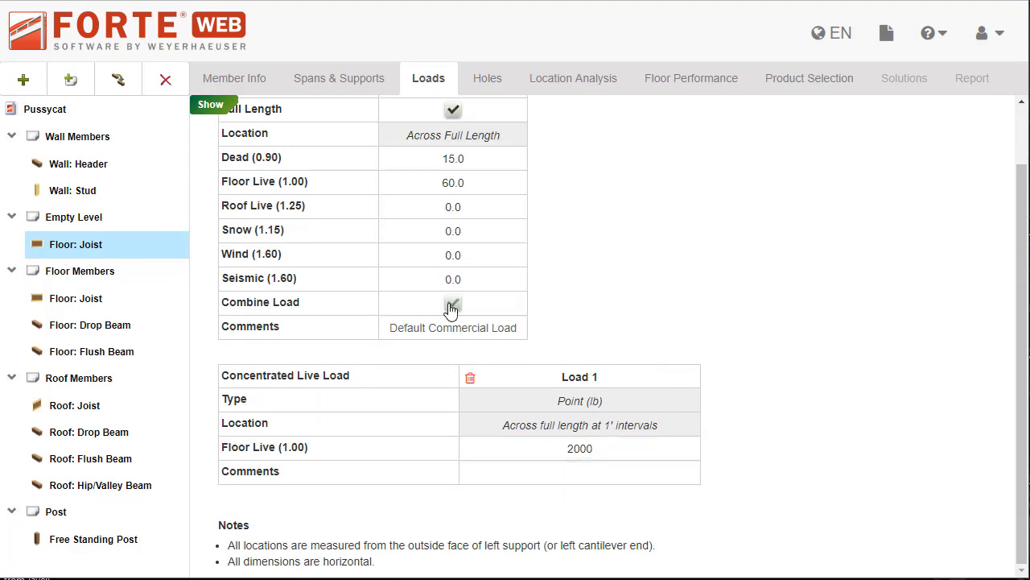
click(452, 303)
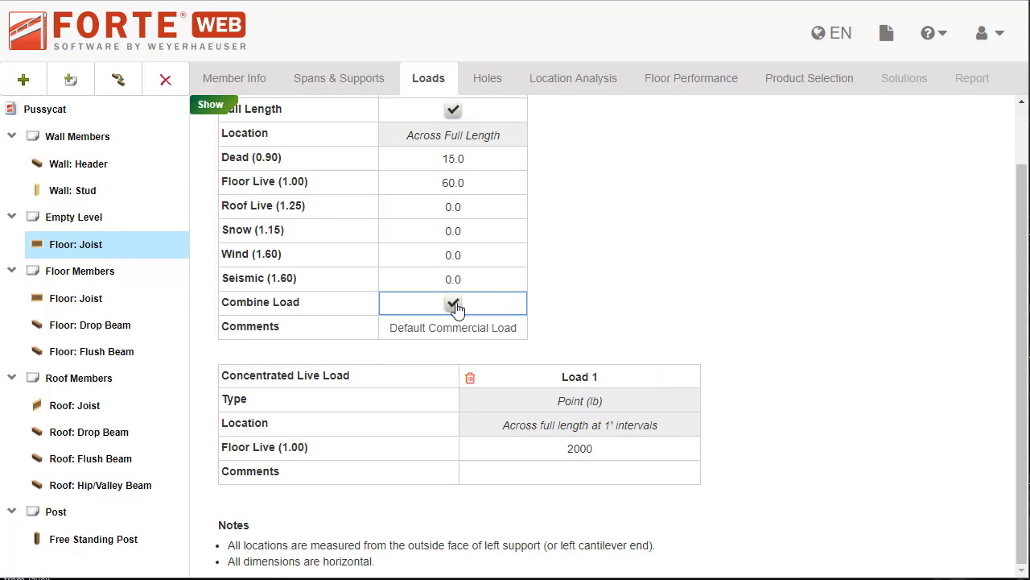
click(452, 303)
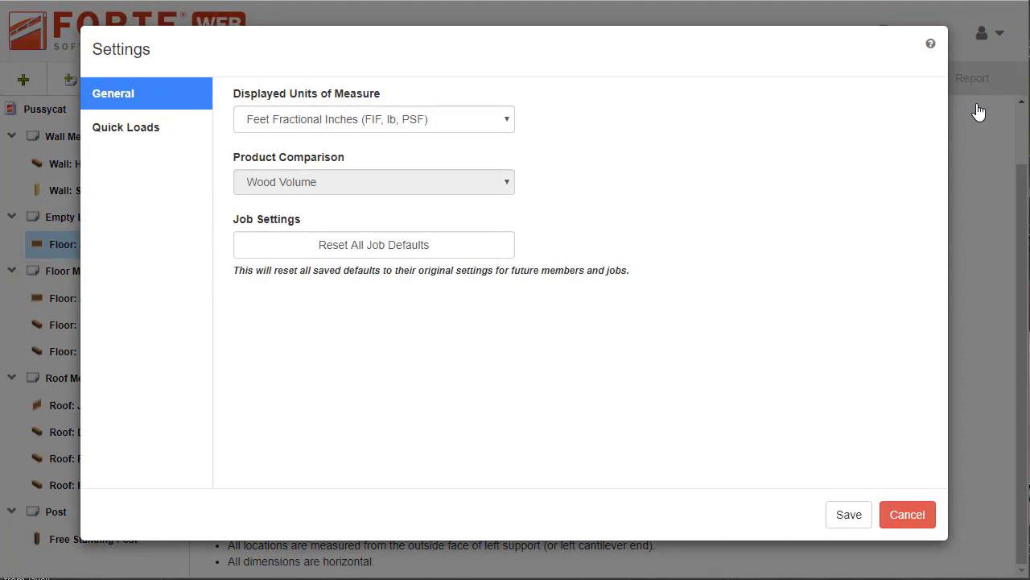
Review the saved Commercial Load preset on the Quick Loads settings page
click(126, 128)
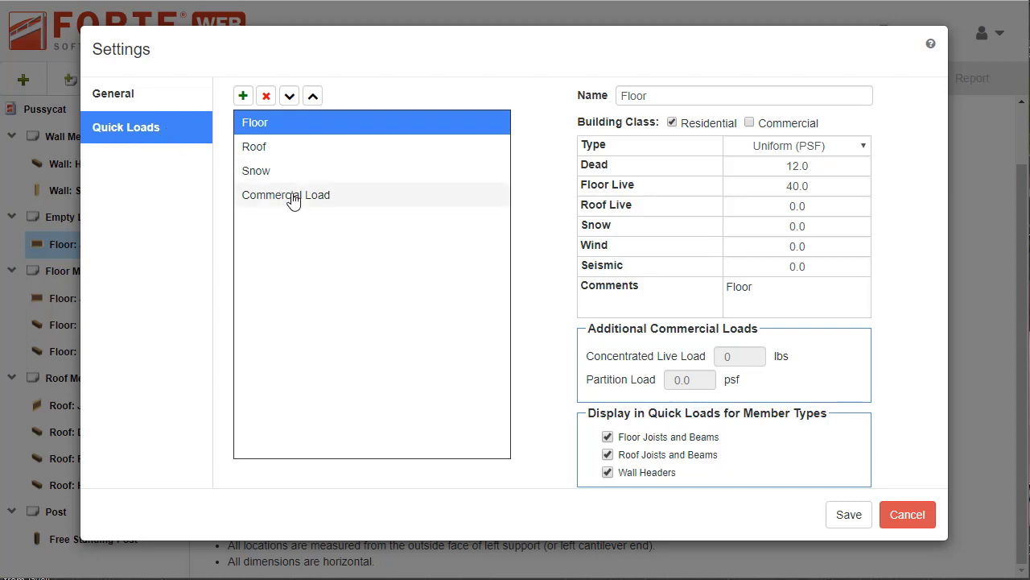
click(287, 195)
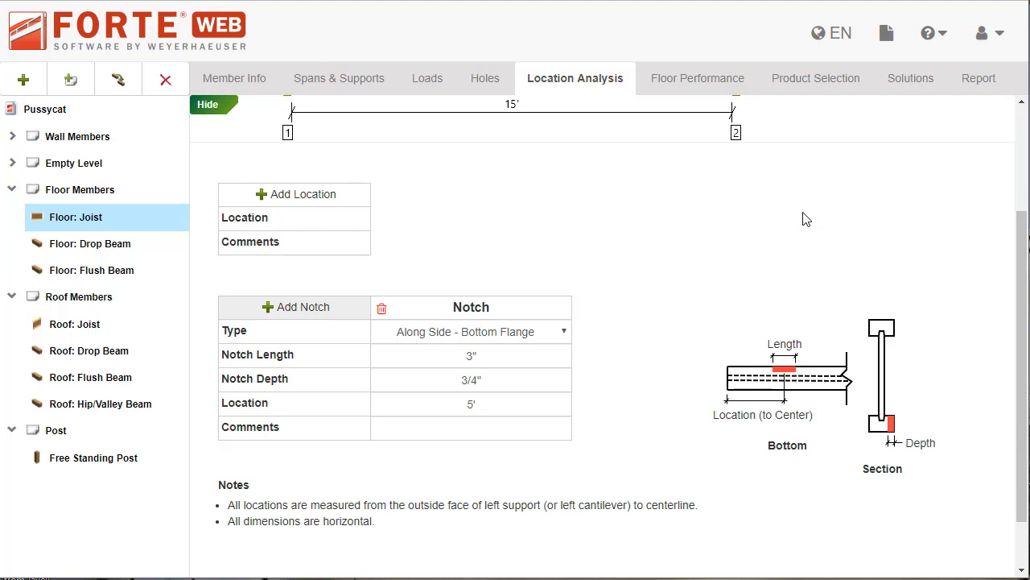
Show the joist's FAILED member report with the notch failing tension moment at 142%
click(979, 77)
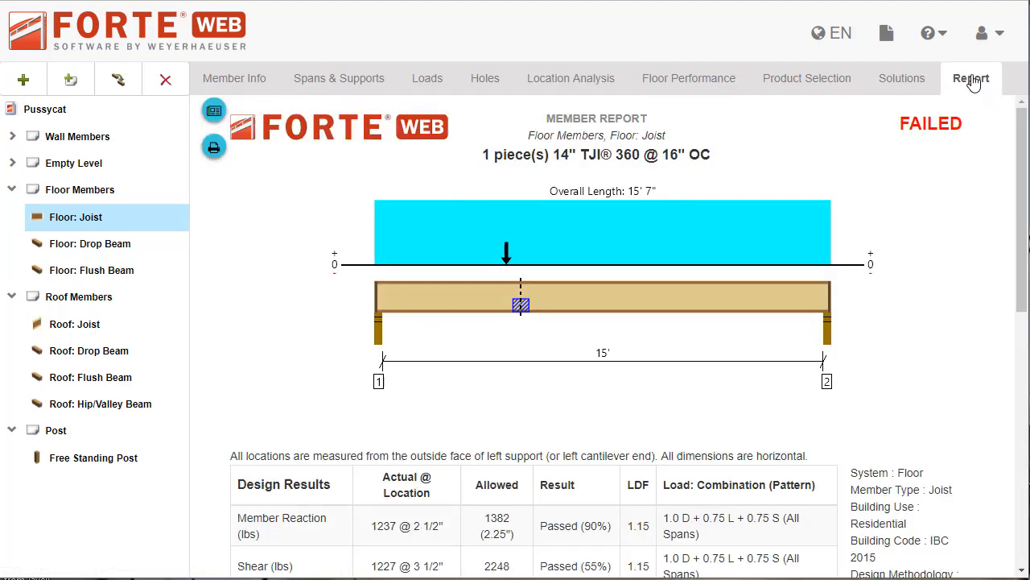
scroll(down, 3)
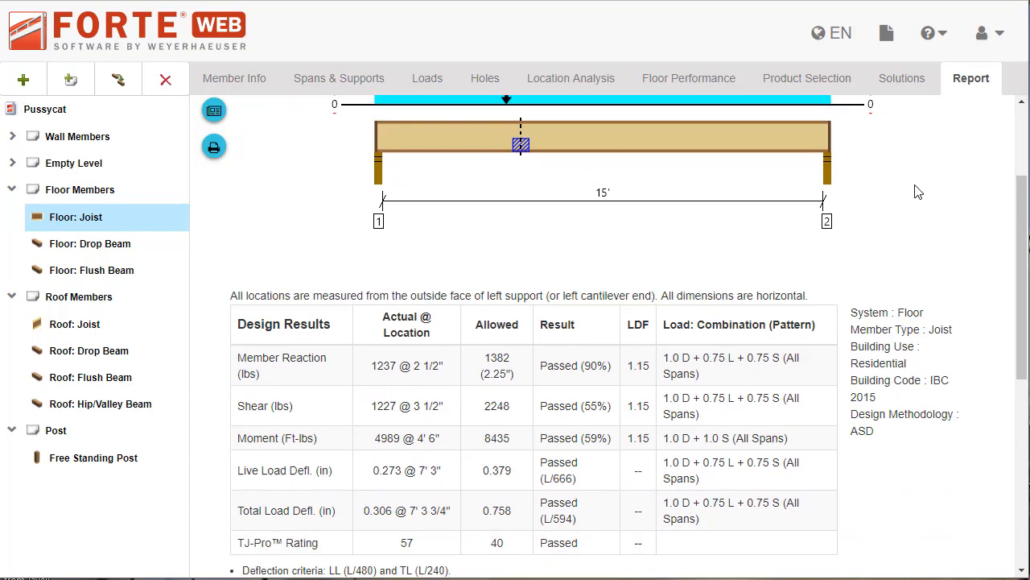
scroll(down, 3)
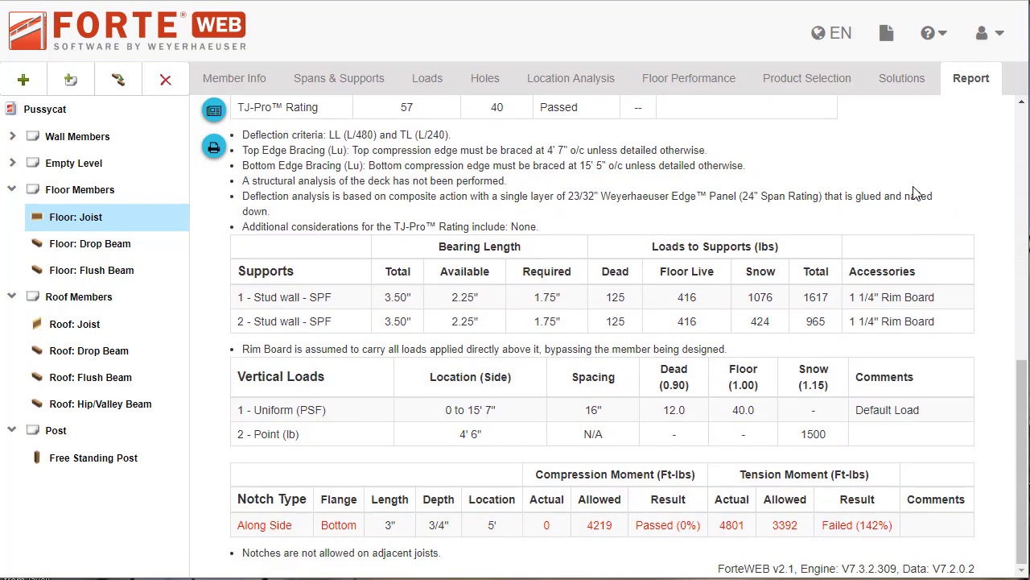
mouse_move(947, 95)
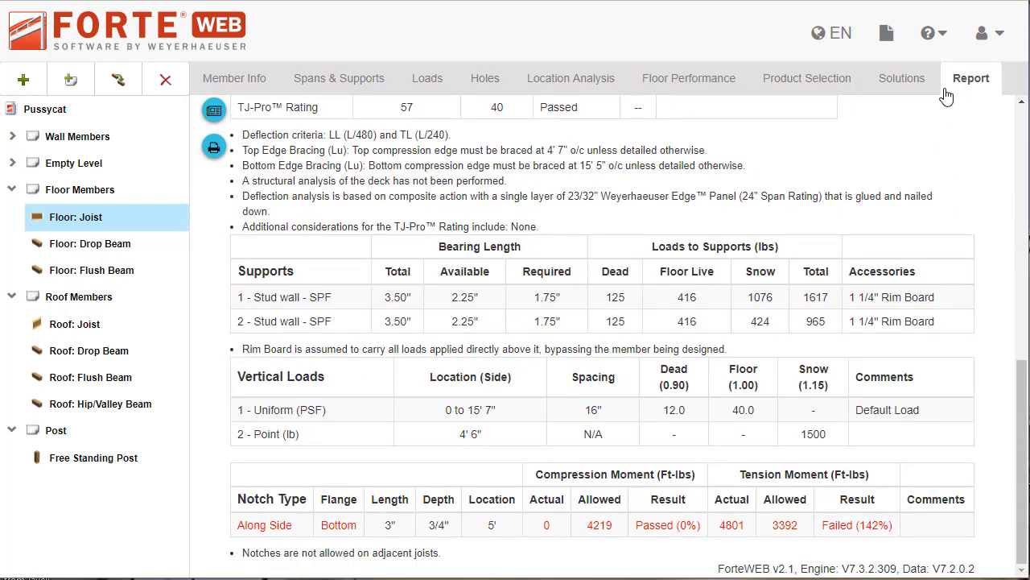
click(928, 32)
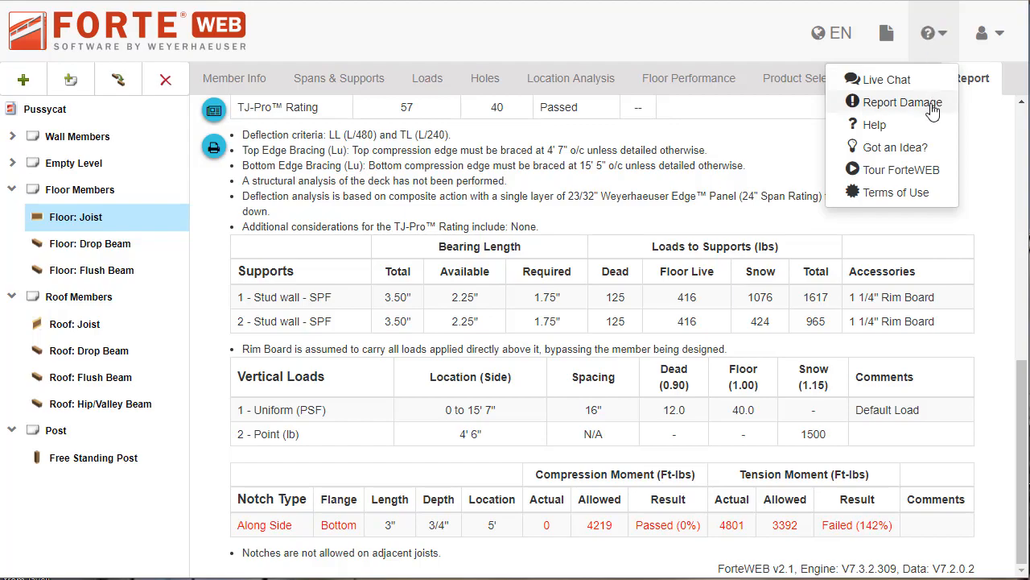
click(900, 102)
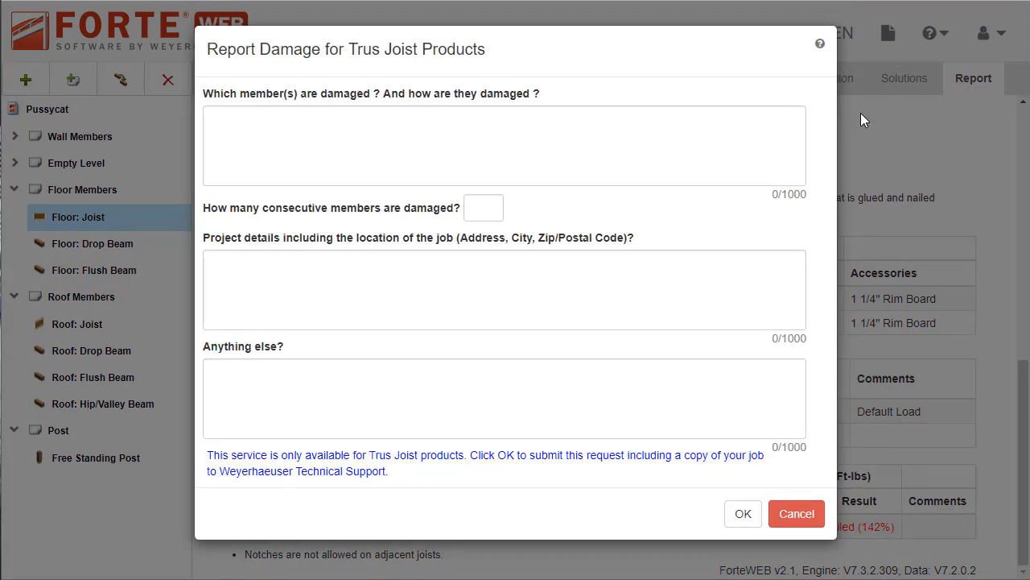
text(Floor: Joist on Floor Members lev)
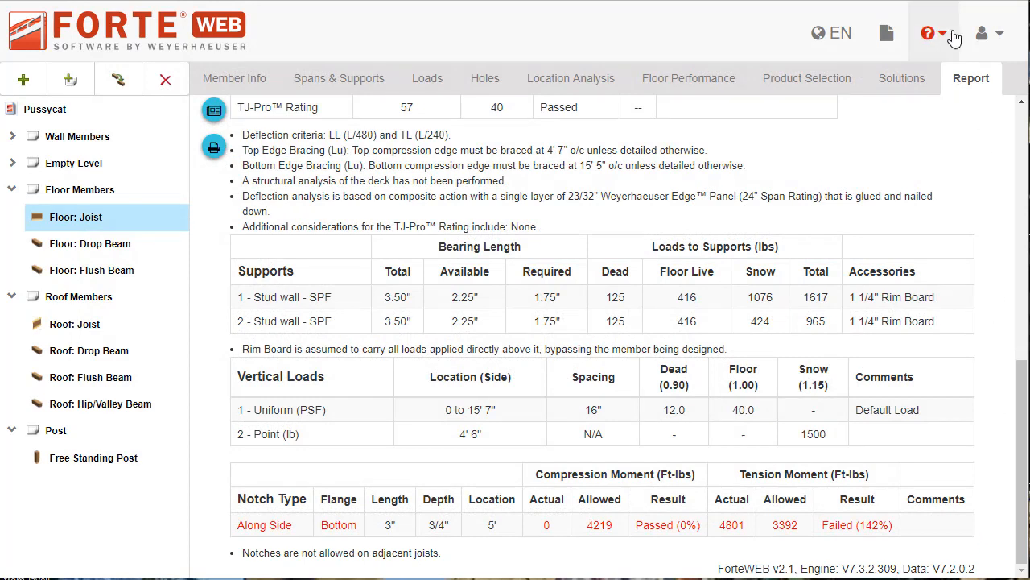
Browse the help menu's Got an Idea? option, then bring up YouTube for tutorial videos
click(927, 32)
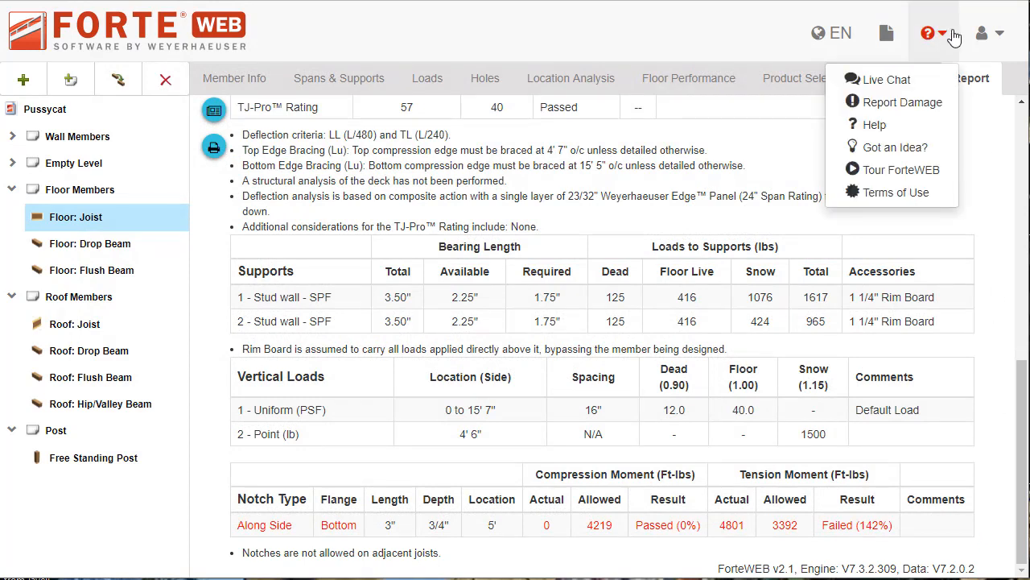
mouse_move(895, 147)
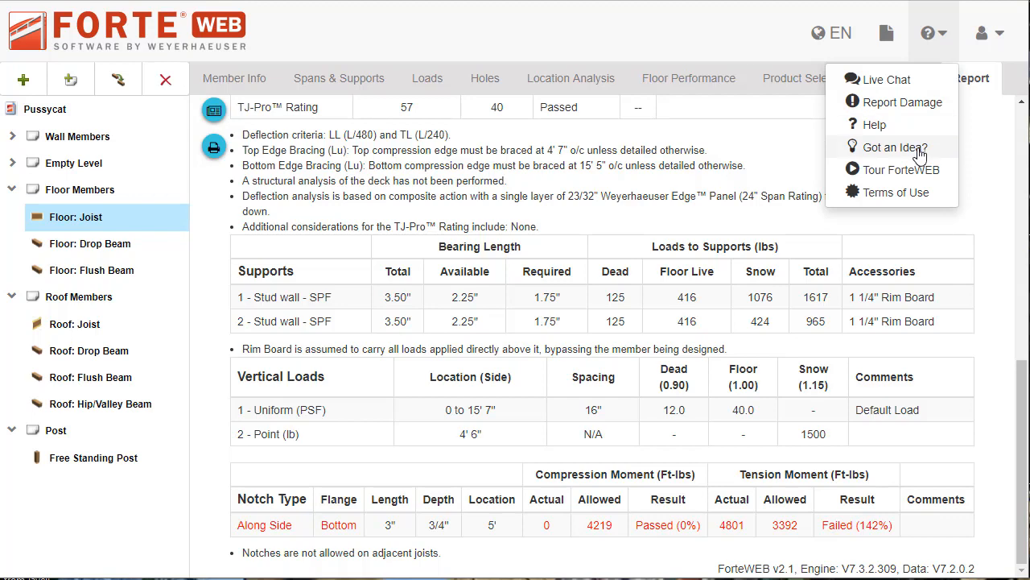
click(892, 146)
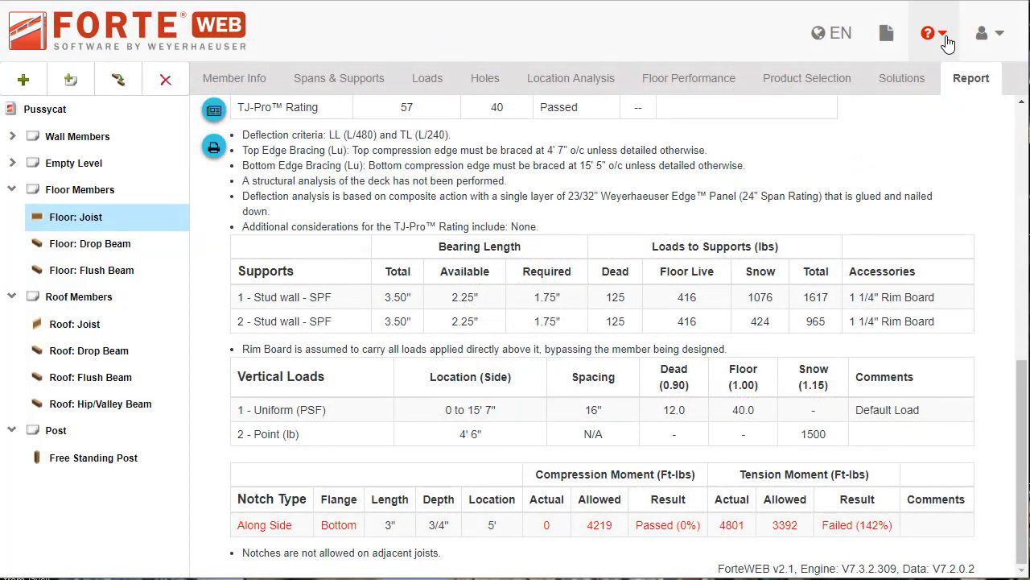
click(927, 32)
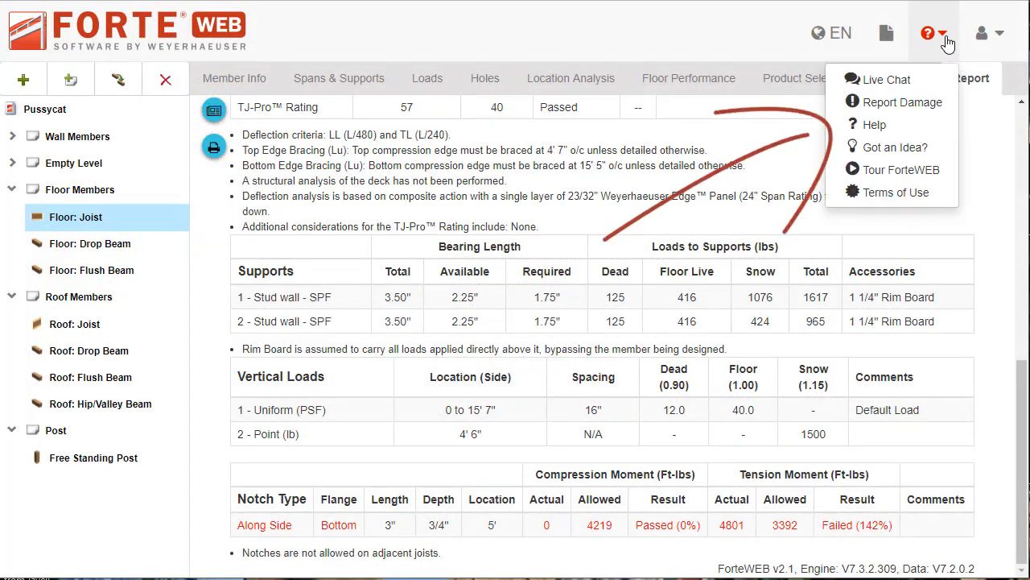
click(902, 169)
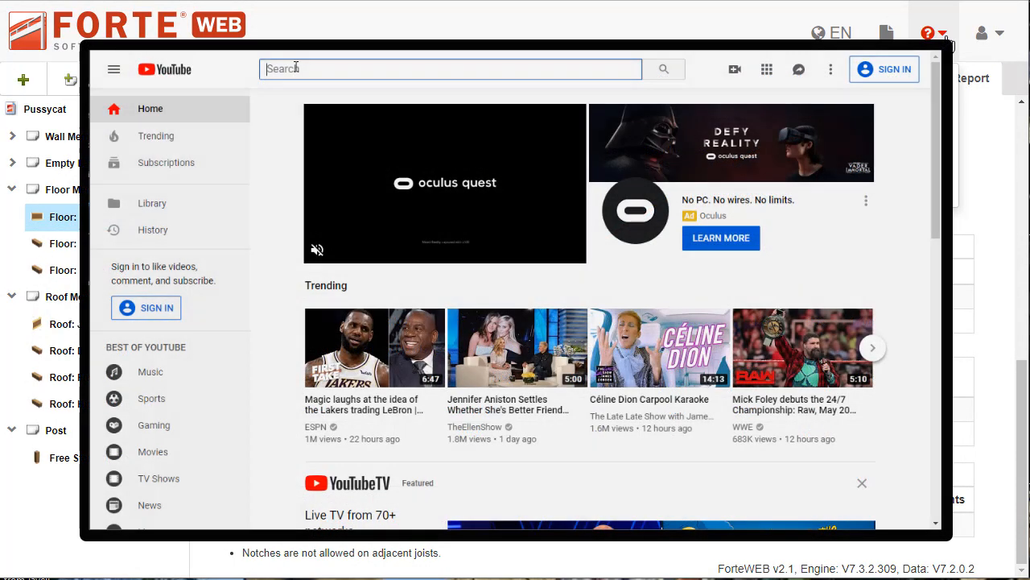
Search YouTube for 'weyerhaeuser software' and go to the Weyerhaeuser Software channel
text(weyerhaeuser software)
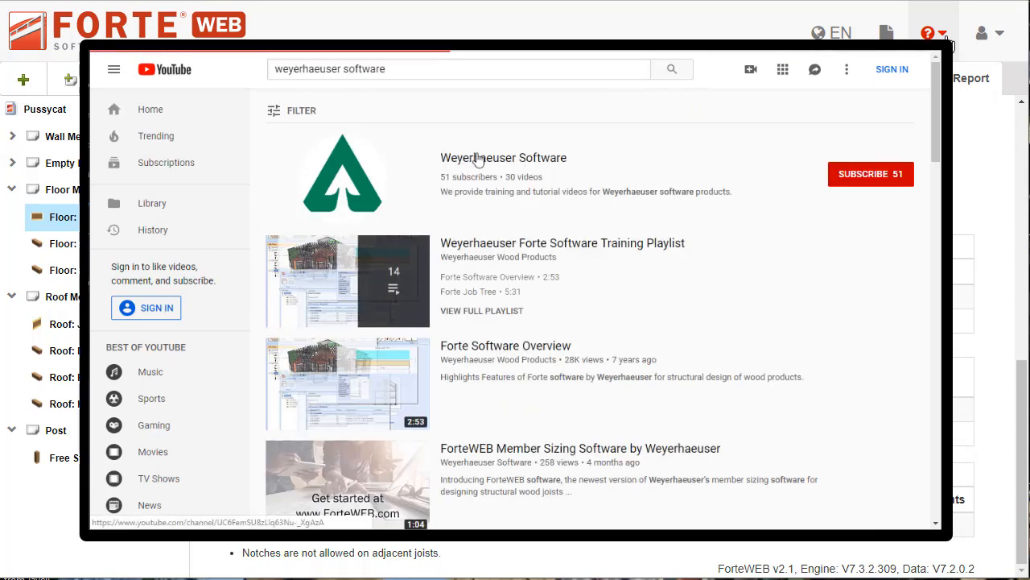
click(503, 158)
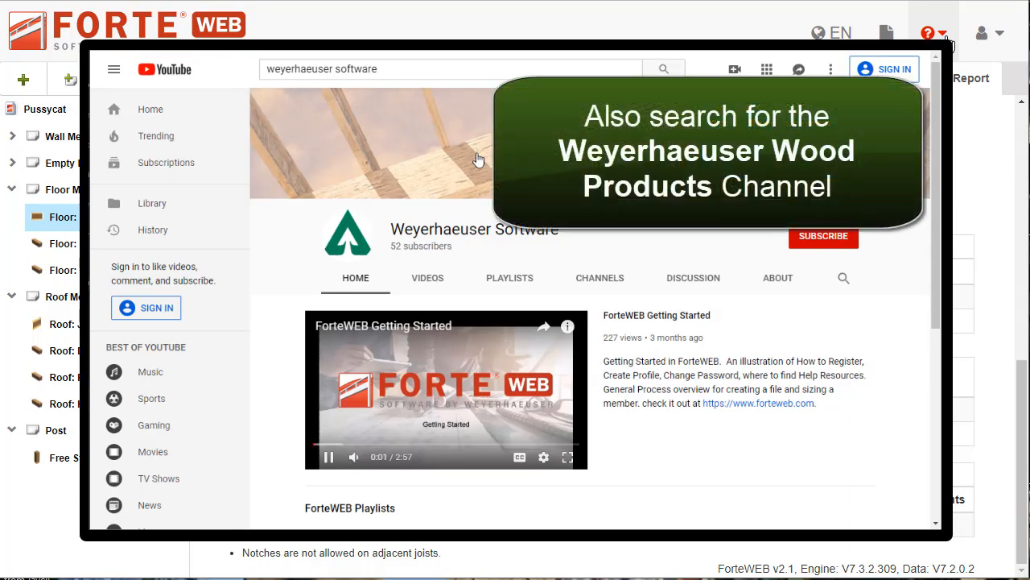